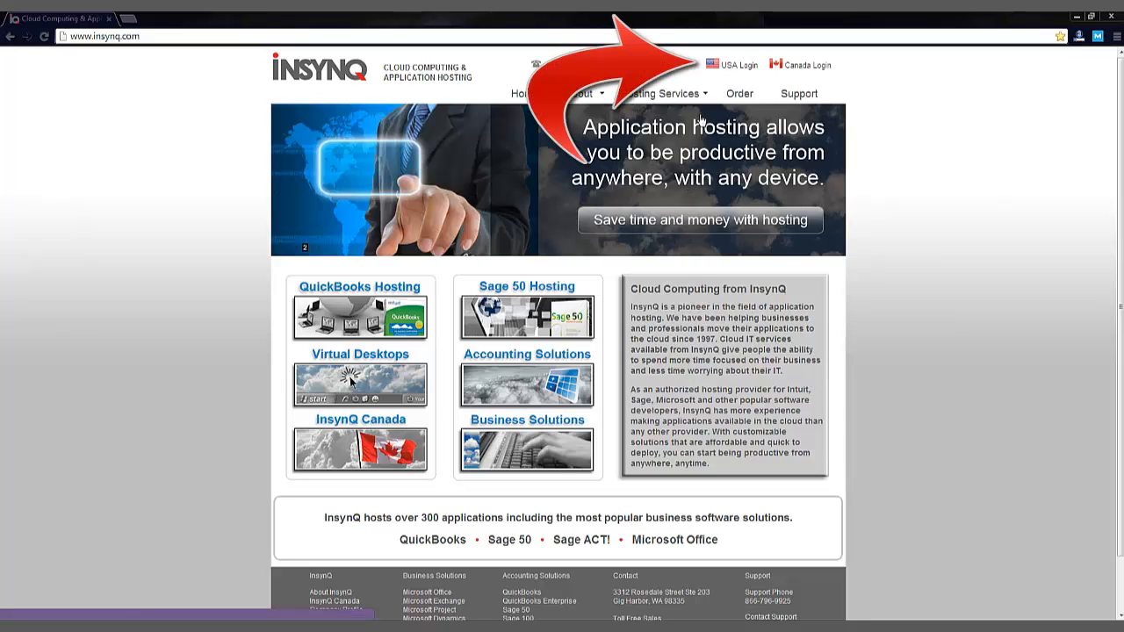
Log in to the USA InsynQ Virtual Desktop portal with the account credentials
left_click(735, 64)
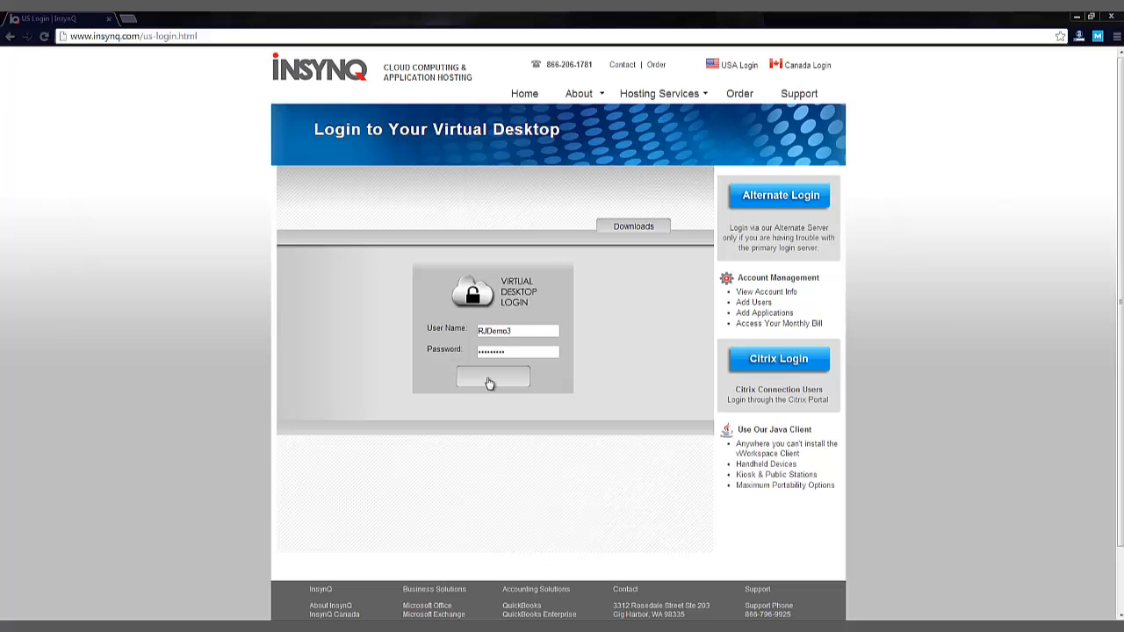
left_click(491, 381)
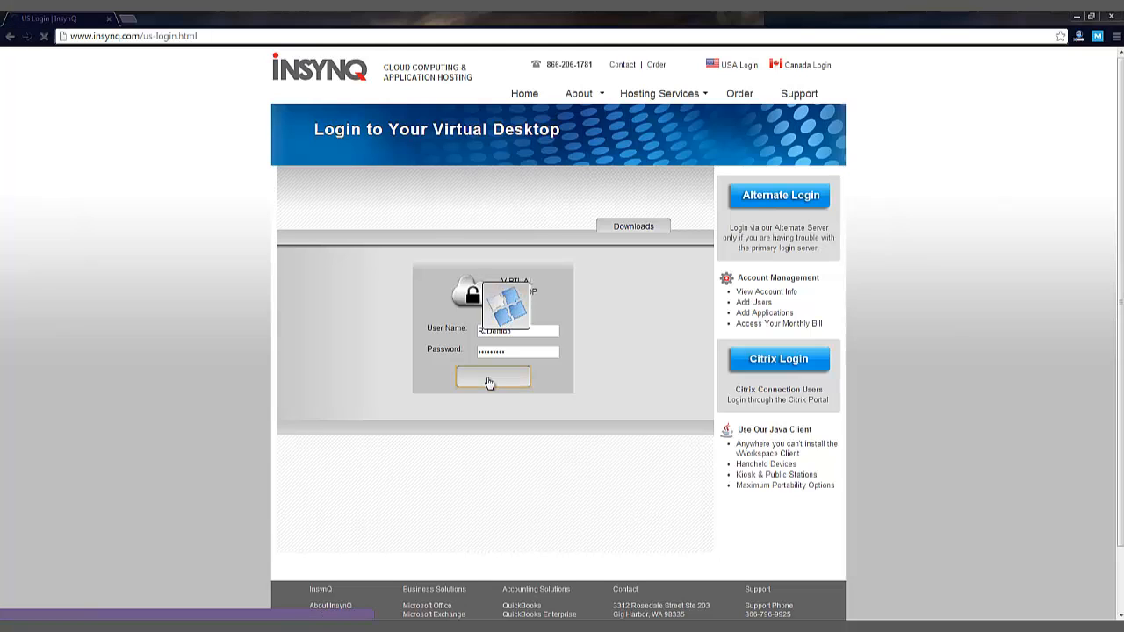
left_click(491, 377)
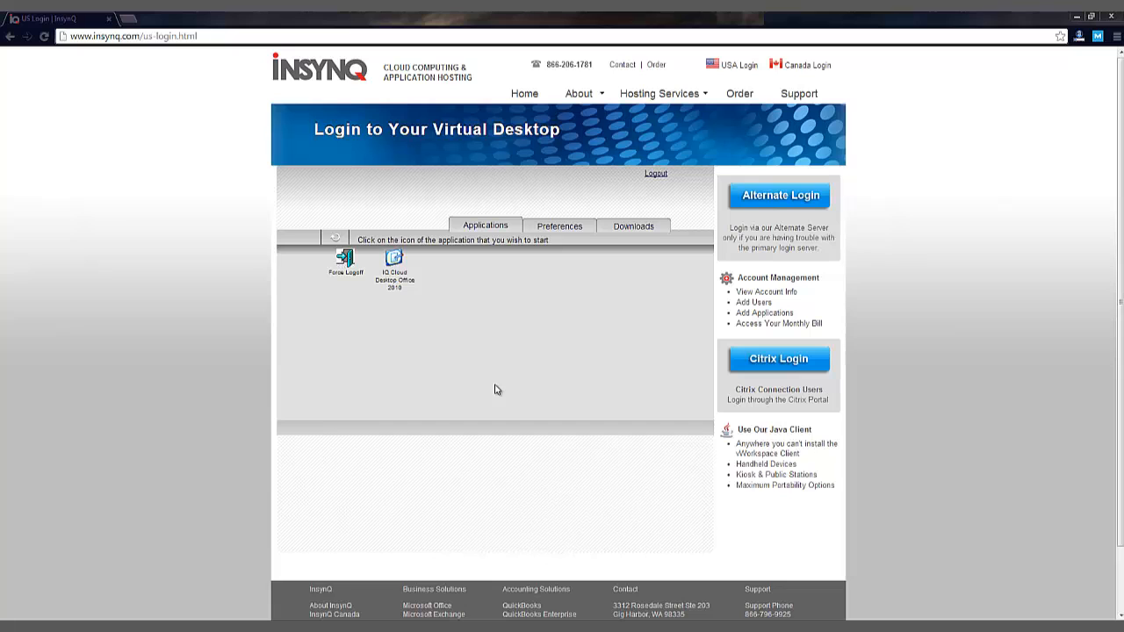
Launch the IQ Cloud Desktop Office 2010 application from the Applications list
left_click(394, 261)
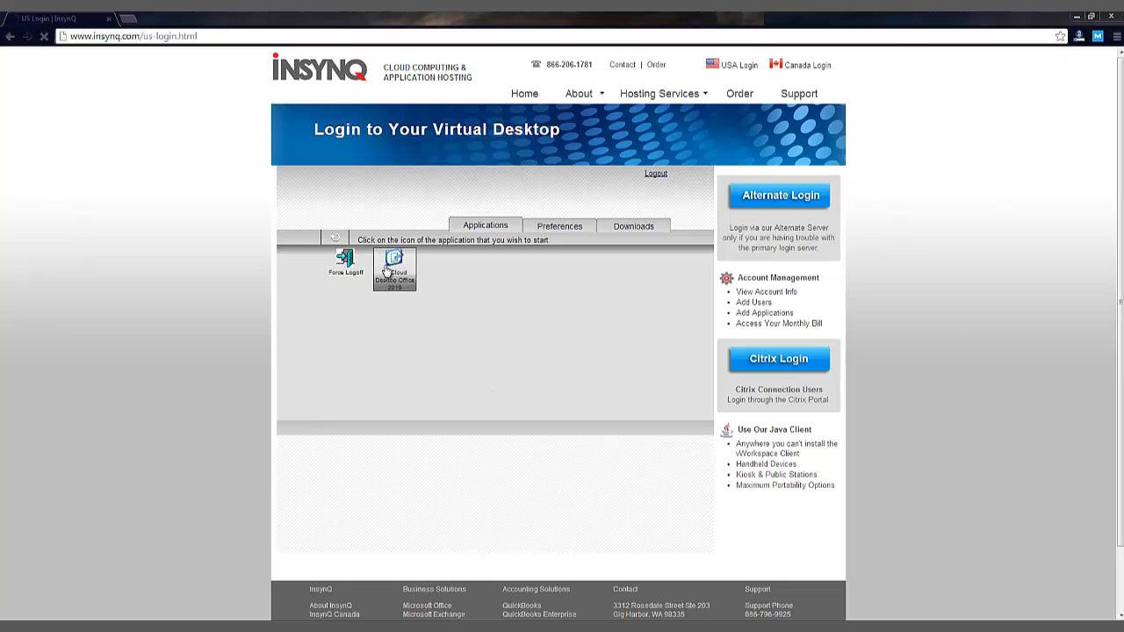
double_click(394, 263)
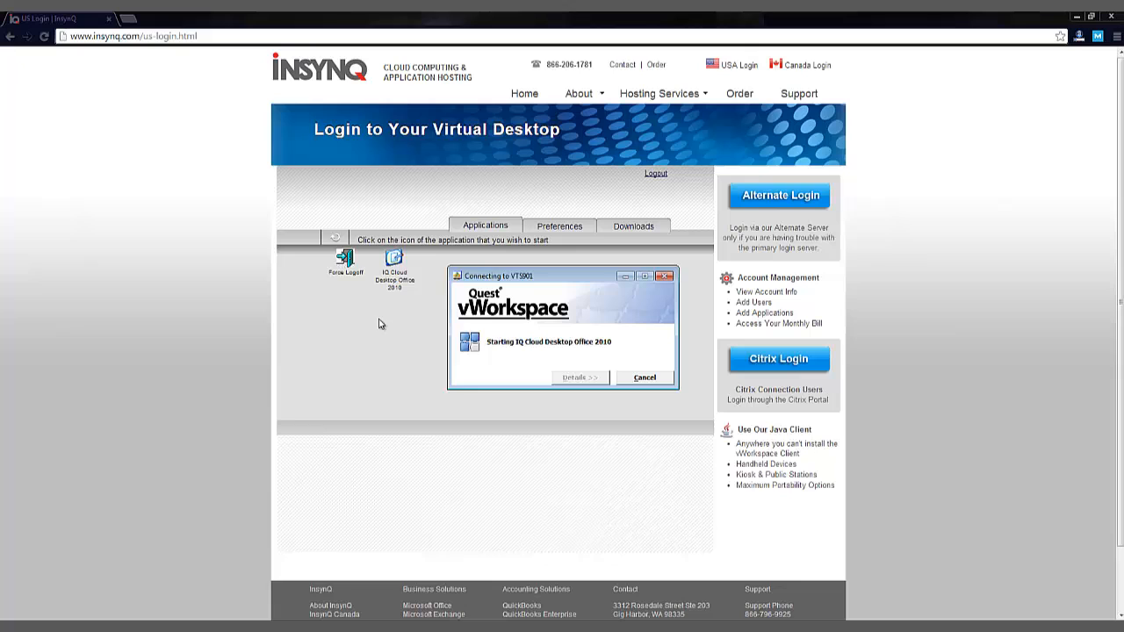
mouse_move(375, 346)
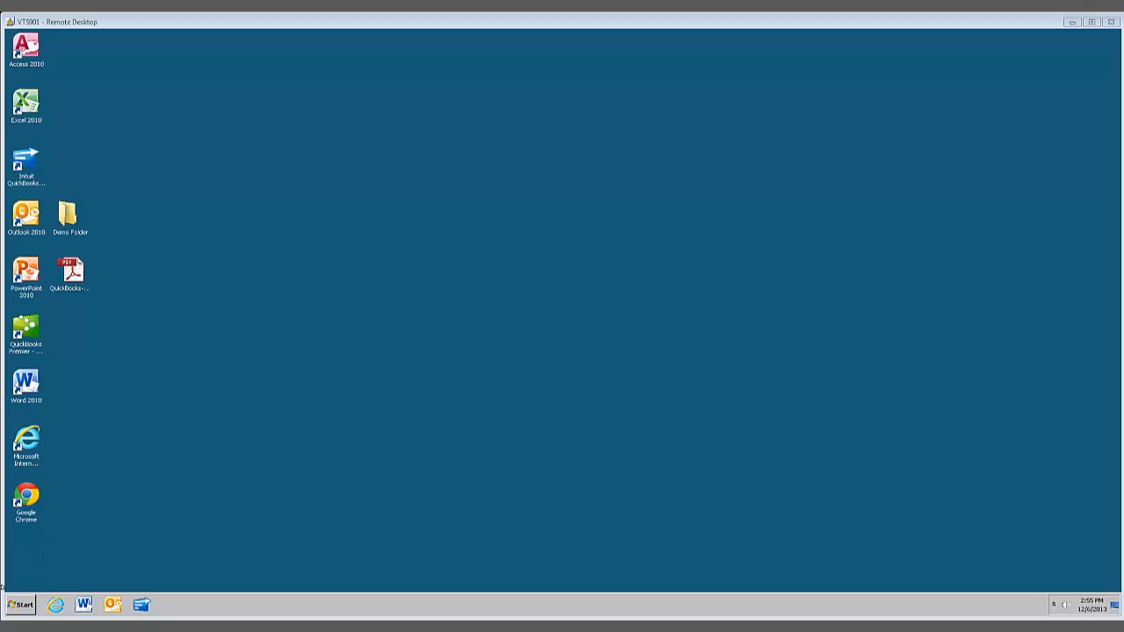
Open Control Panel from the remote desktop's Start menu
left_click(19, 603)
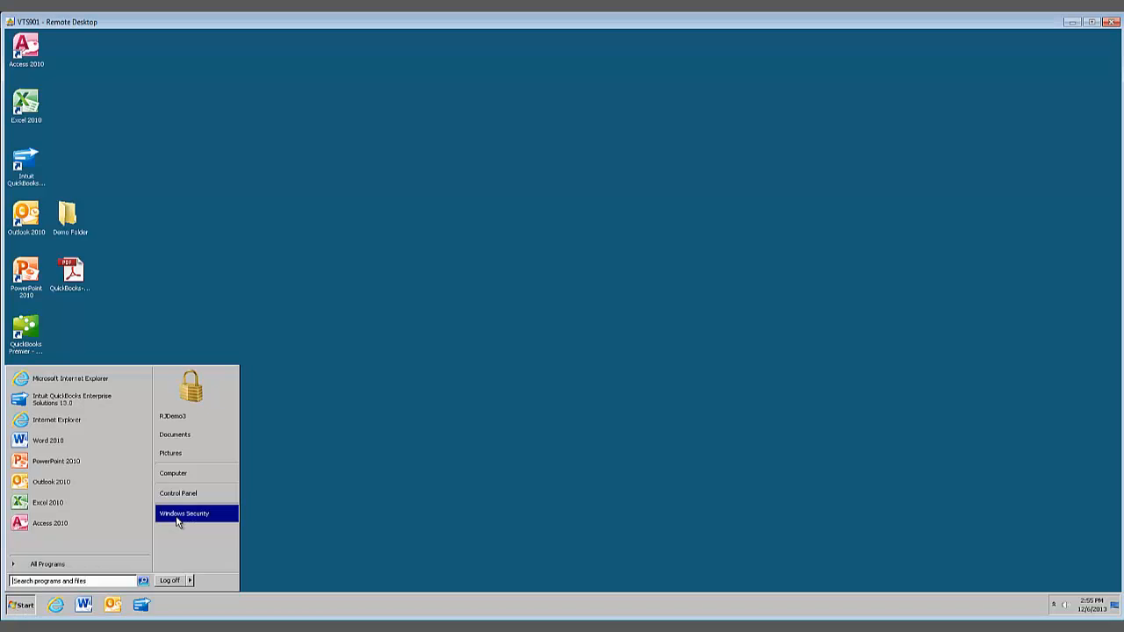
mouse_move(178, 497)
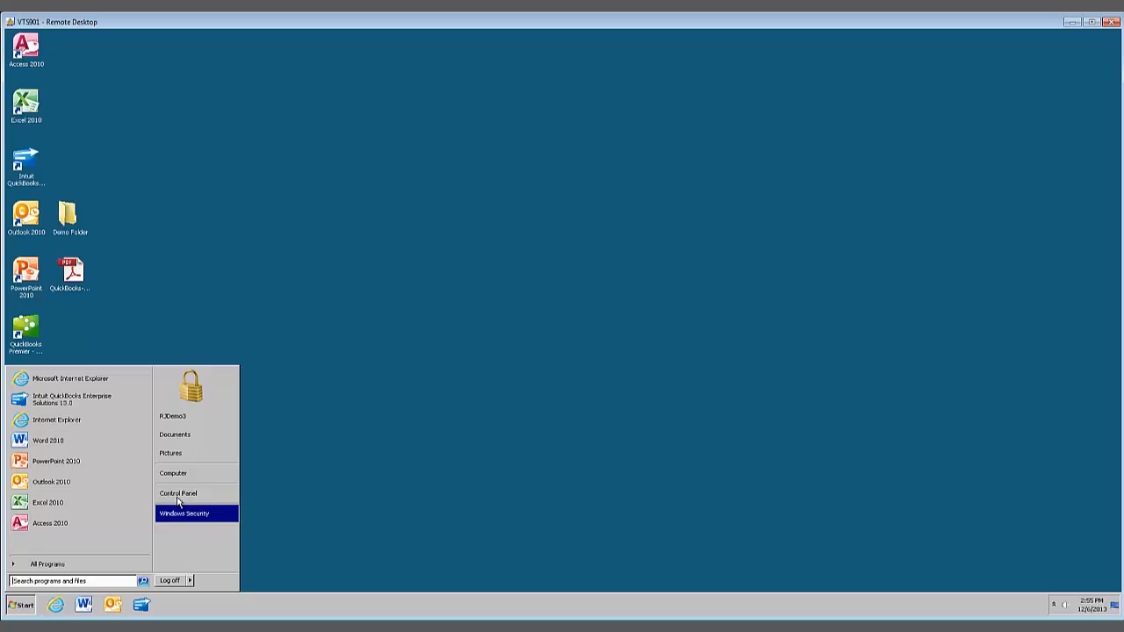
mouse_move(178, 492)
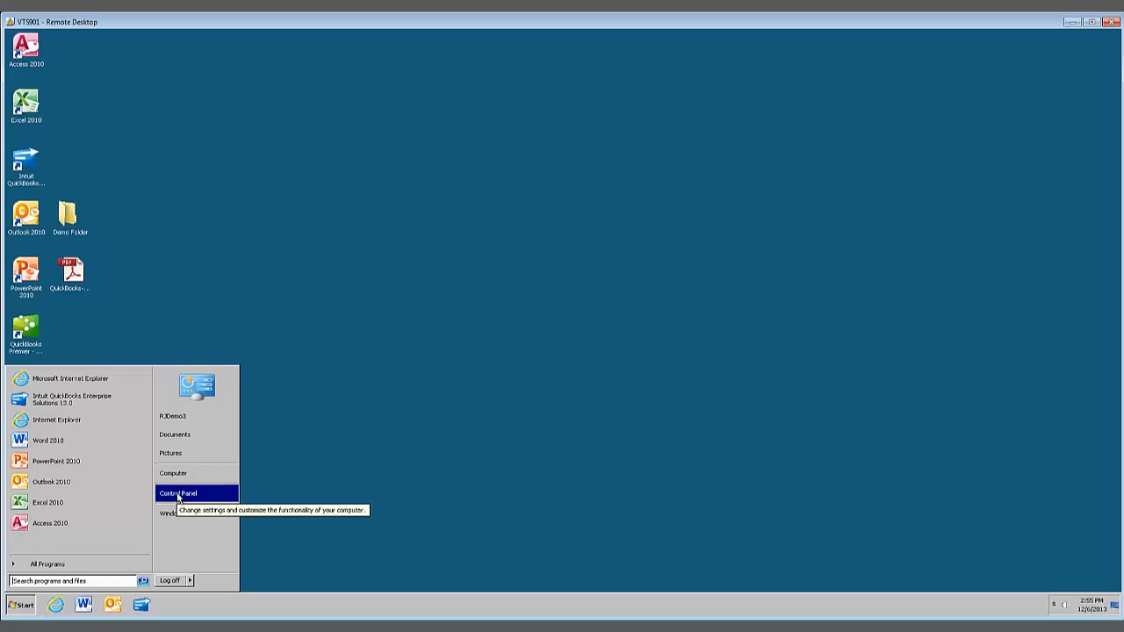
left_click(178, 492)
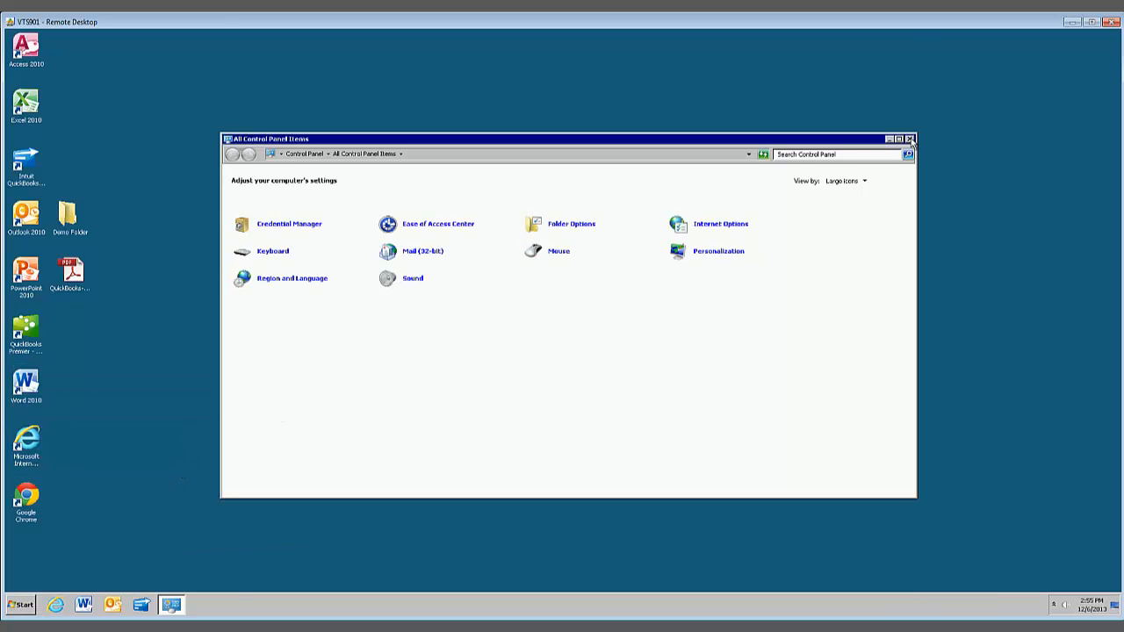
Close Control Panel, view drives in Computer, then maximize the Remote Desktop window
left_click(20, 605)
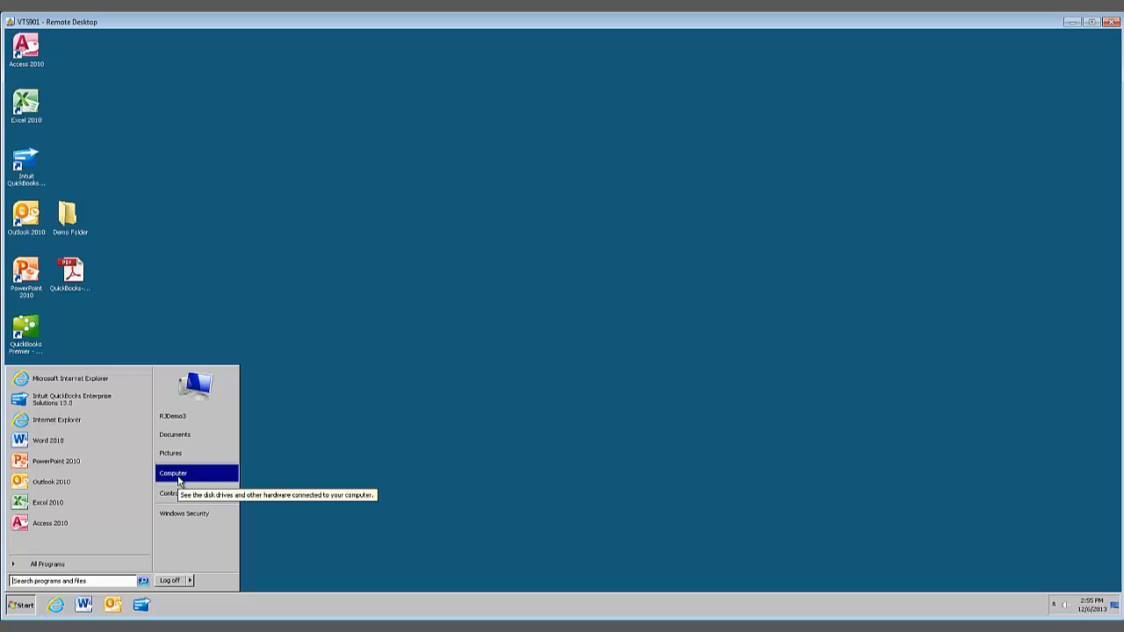
left_click(173, 474)
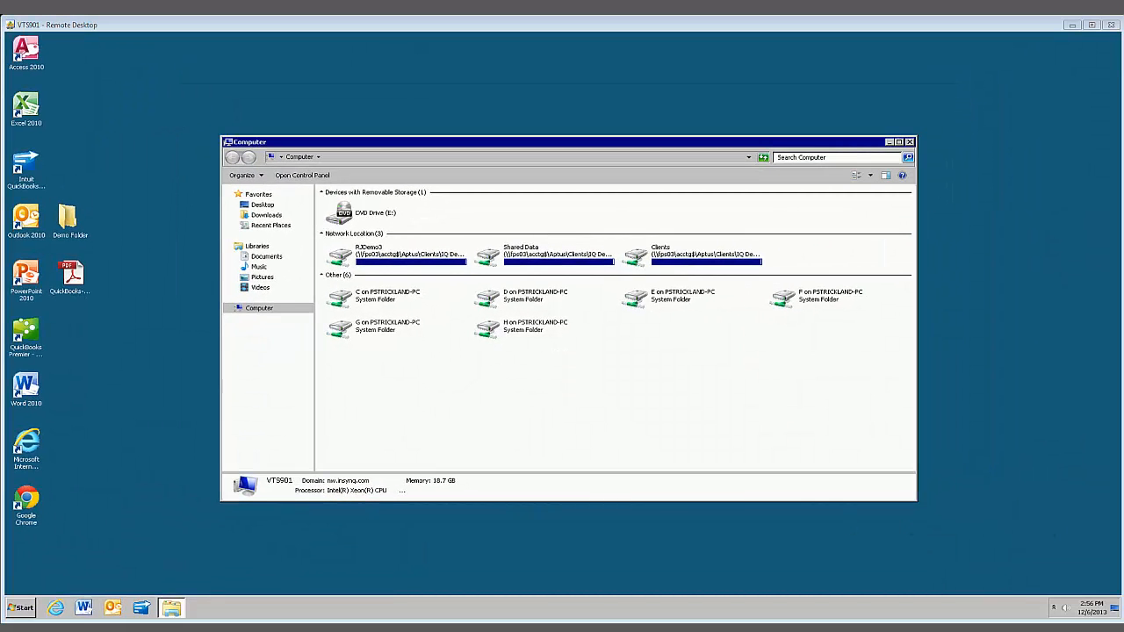
left_click(909, 141)
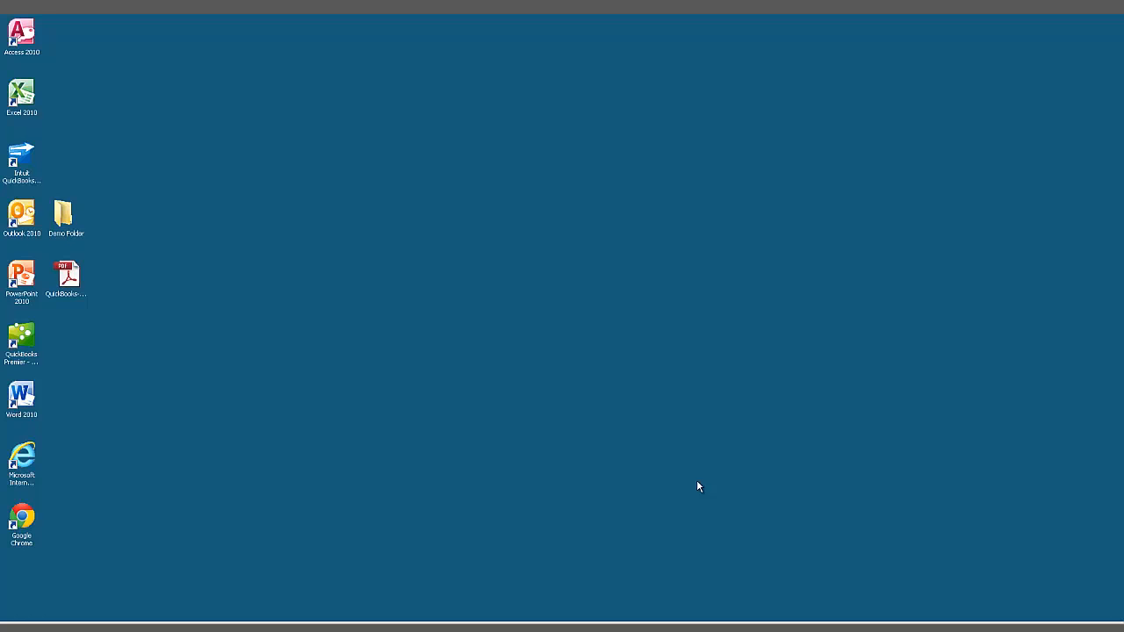
mouse_move(557, 19)
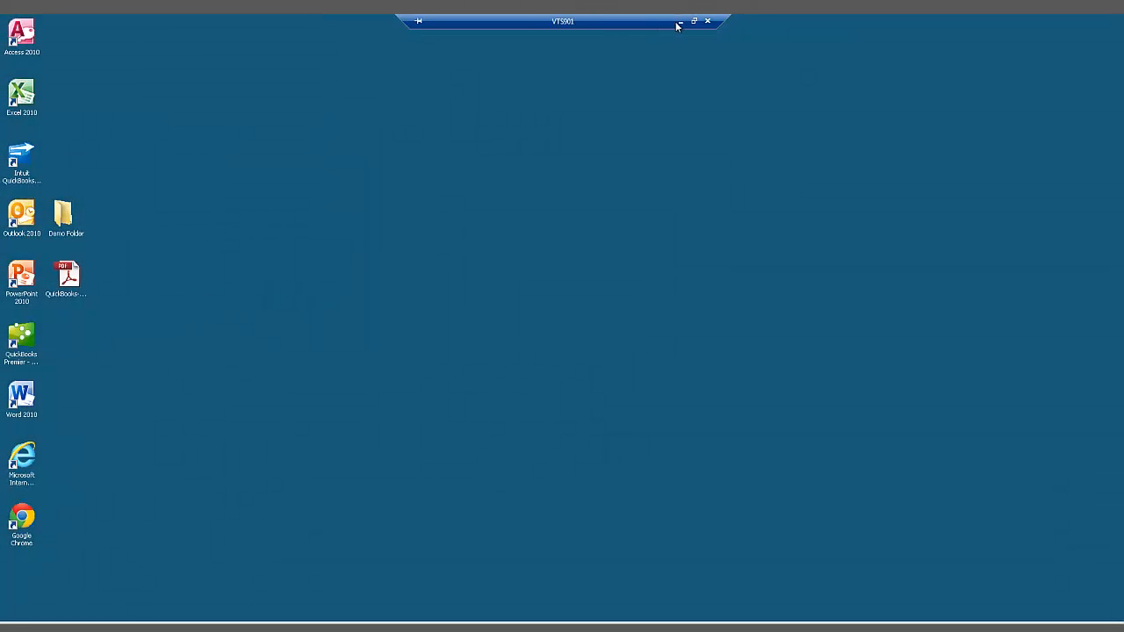
left_click(693, 20)
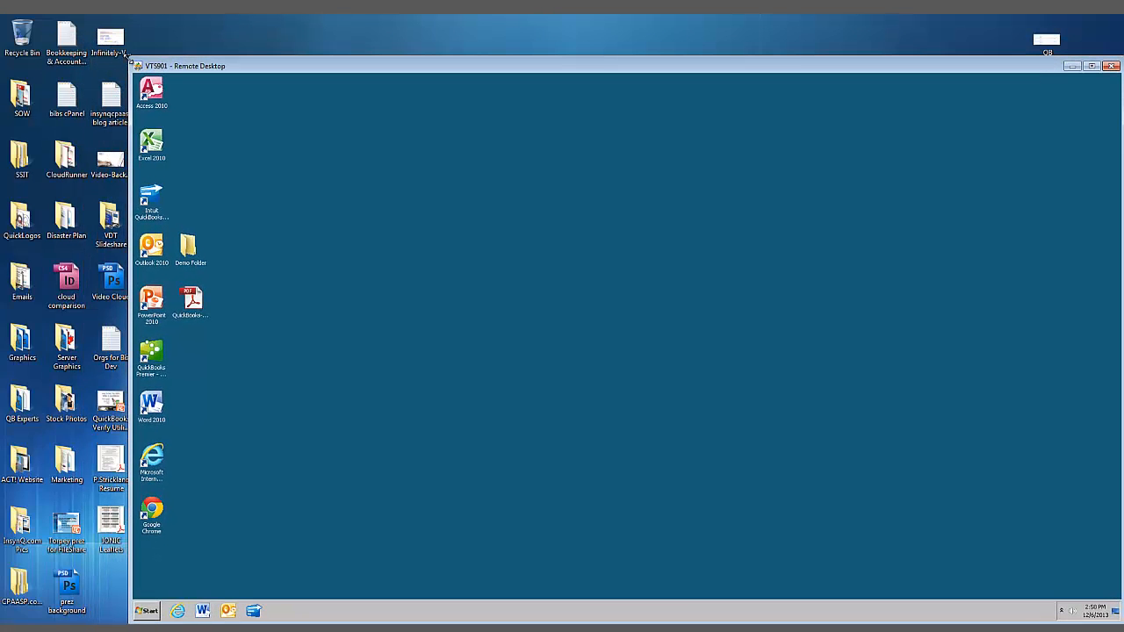
mouse_move(176, 134)
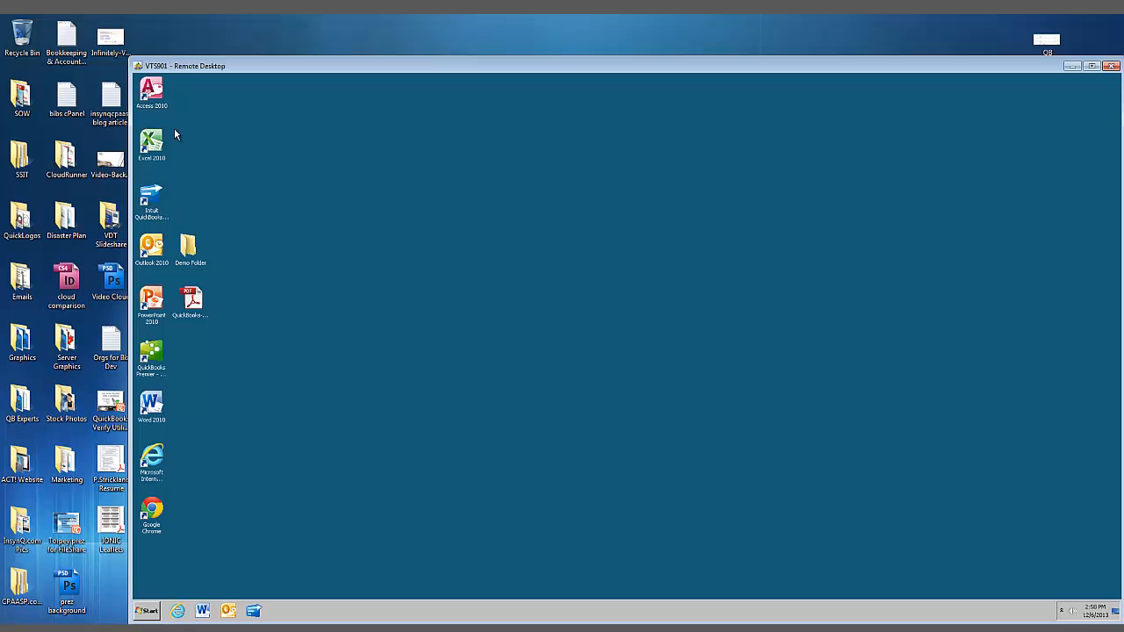
mouse_move(478, 71)
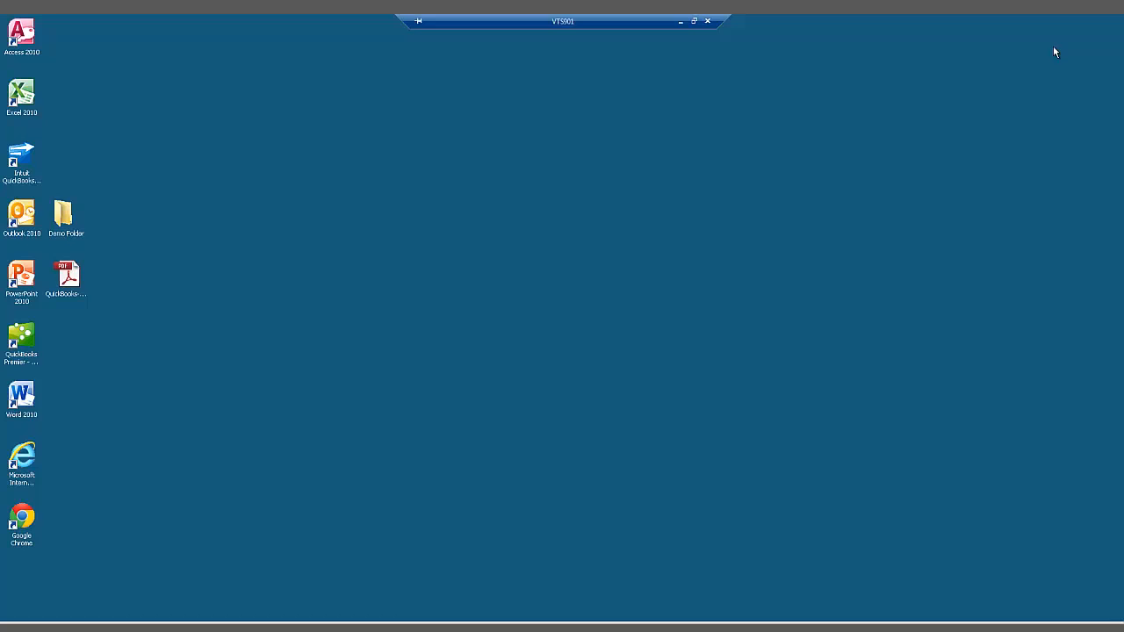
Restore the session from full screen and open the Start menu with Log off
left_click(694, 20)
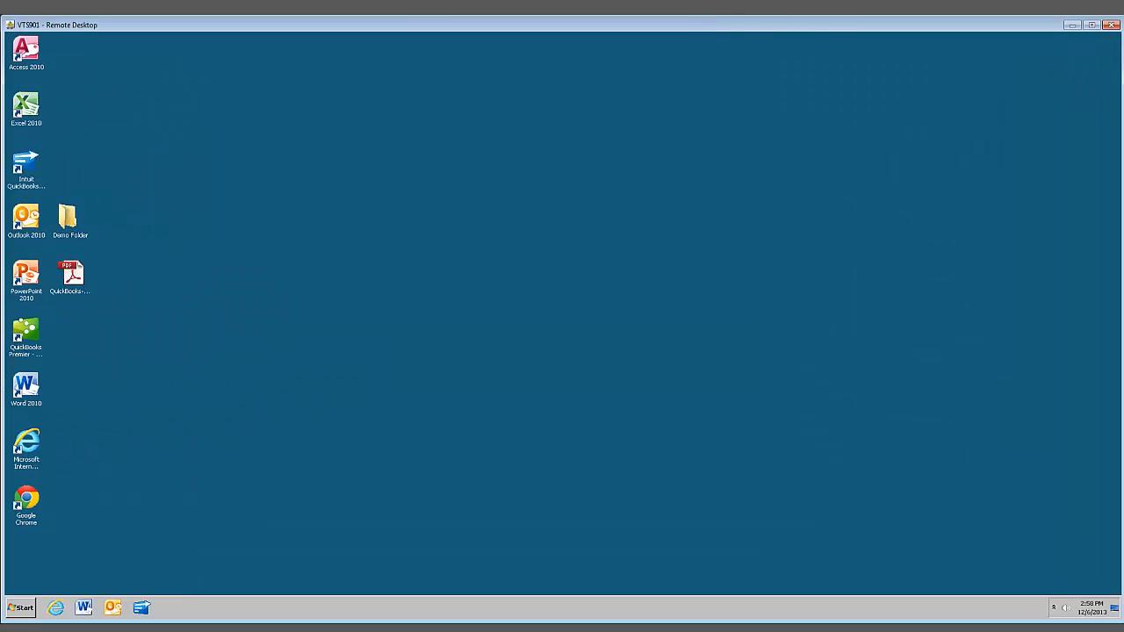
mouse_move(219, 531)
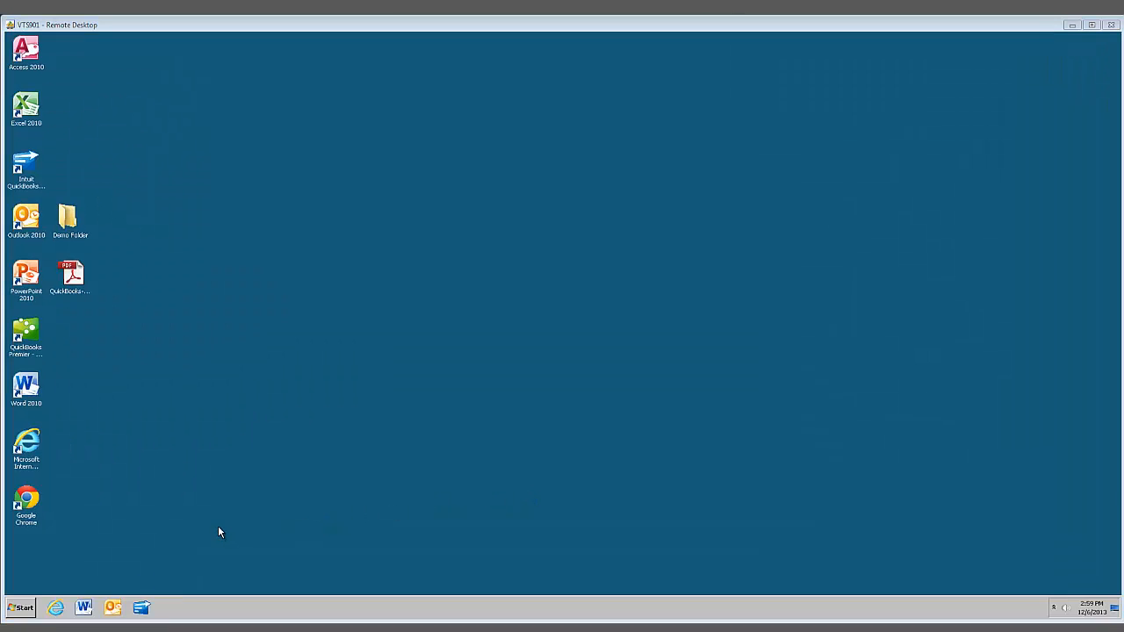
mouse_move(211, 542)
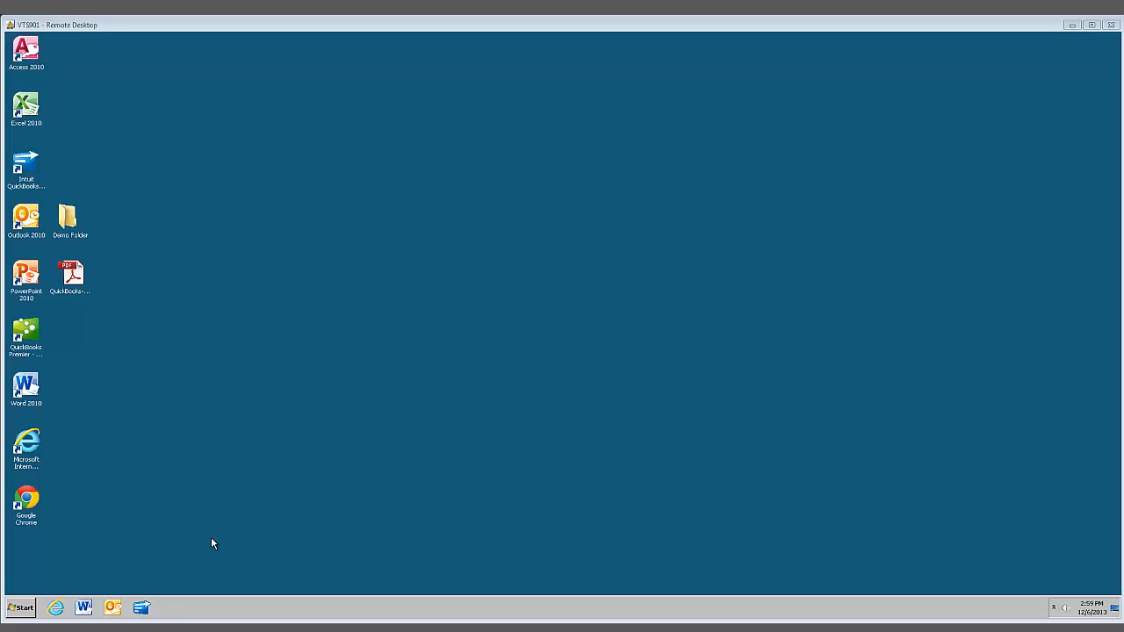
left_click(19, 608)
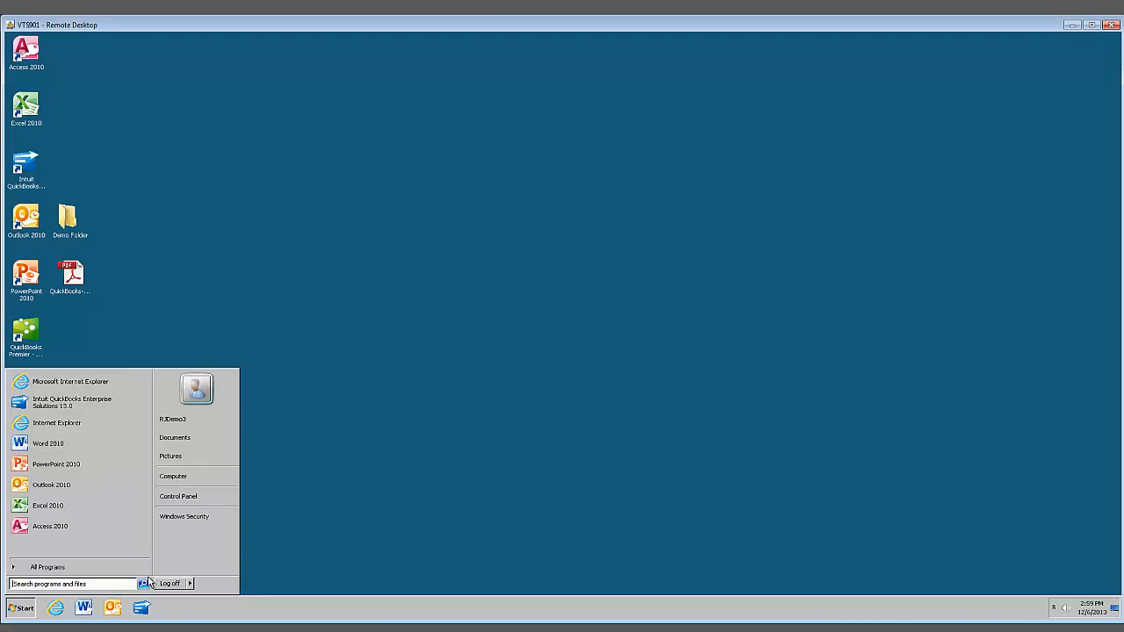